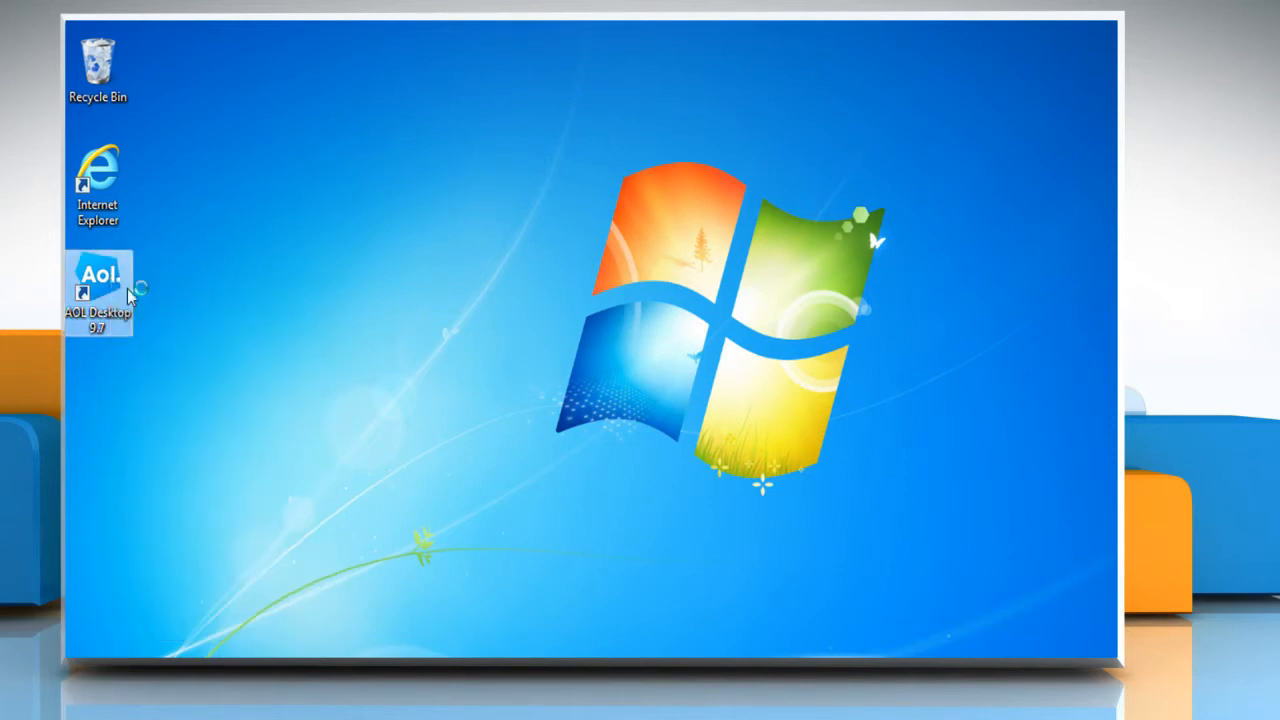
Launch AOL Desktop from its desktop shortcut so the welcome page appears
double_click(96, 284)
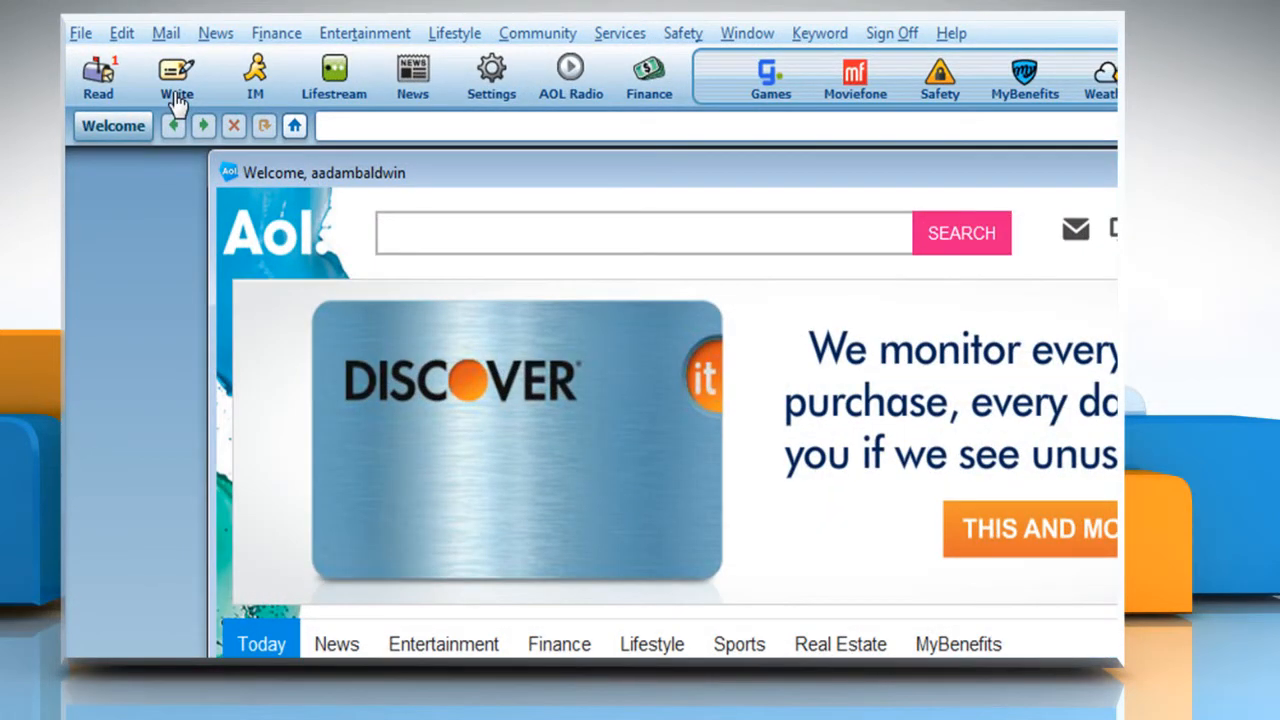
left_click(176, 76)
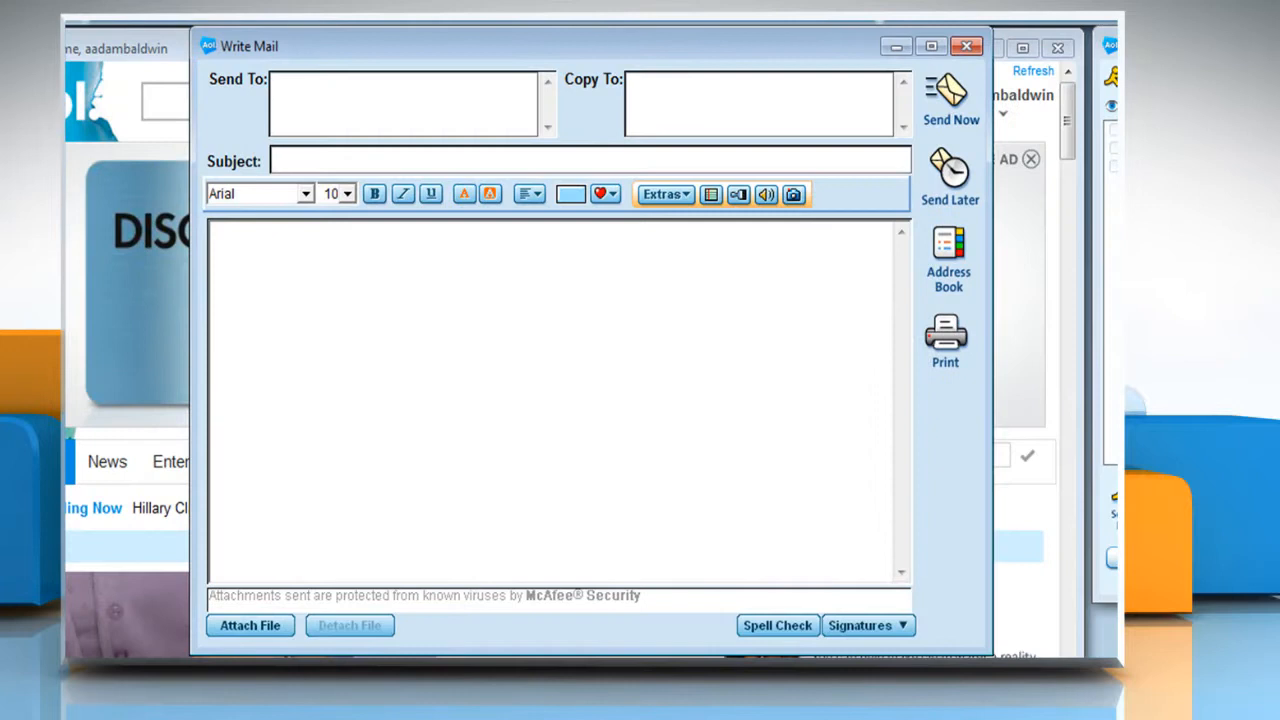
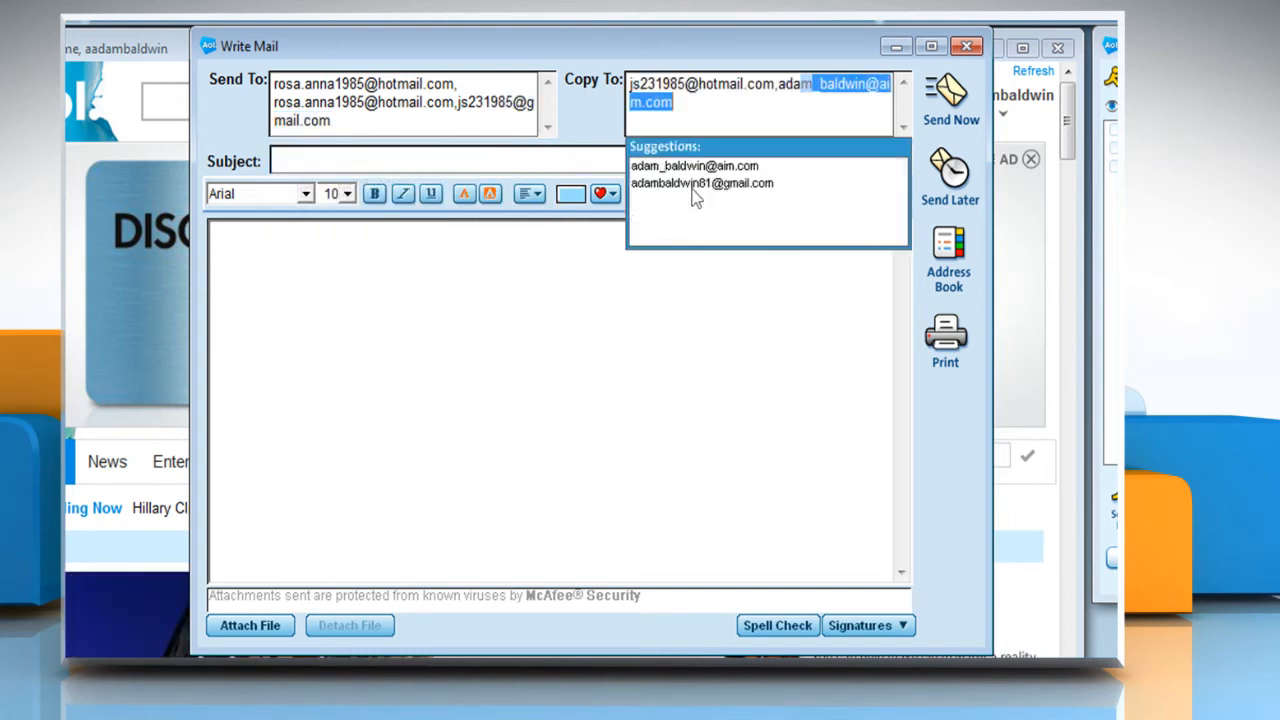
left_click(702, 184)
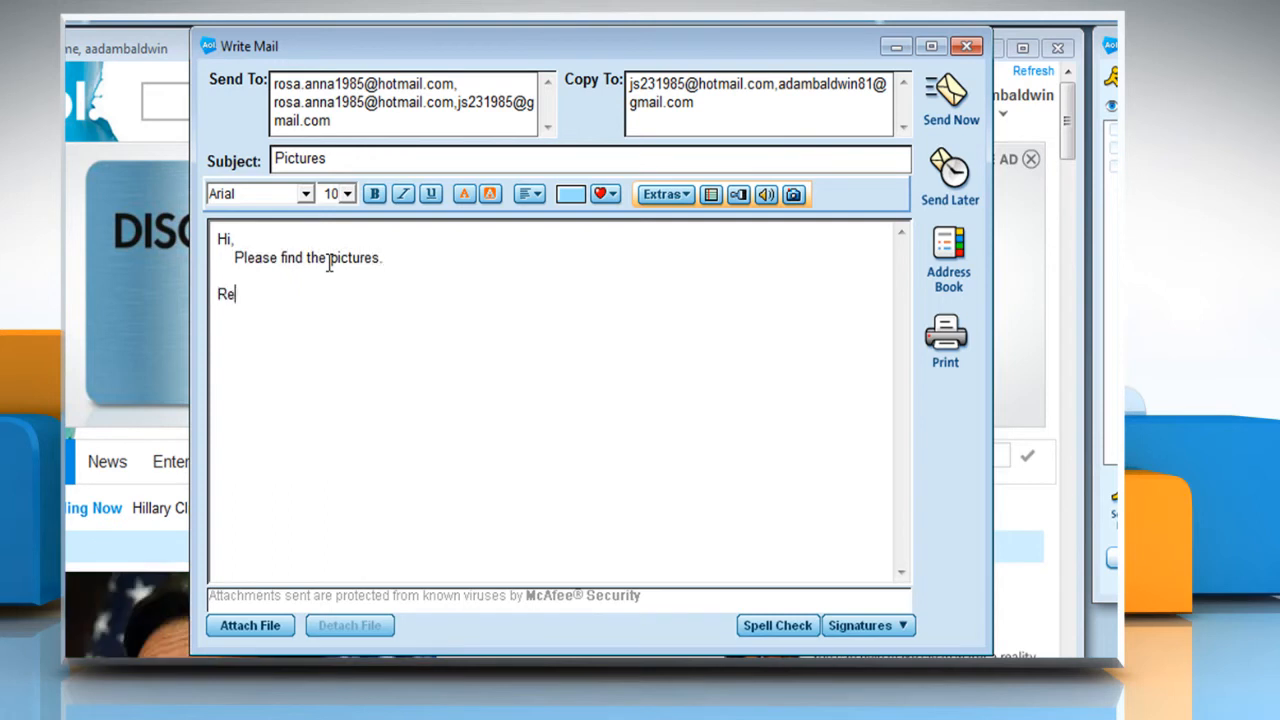
type("gard,")
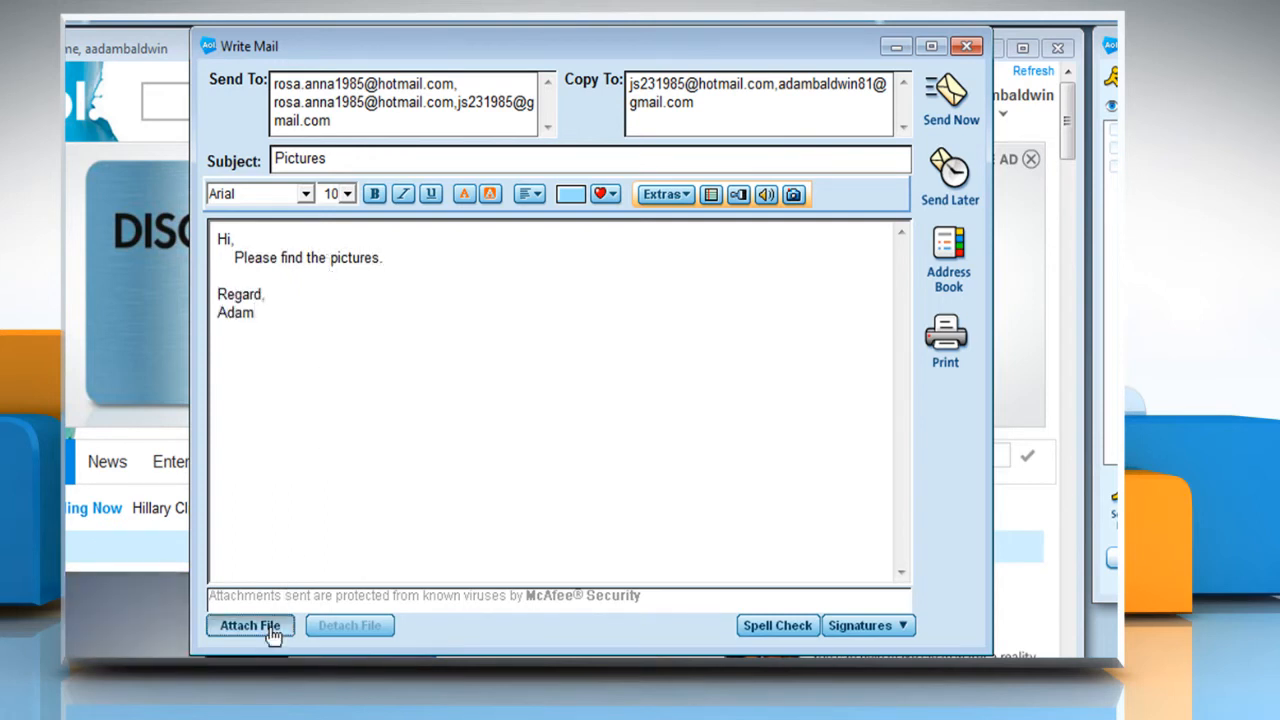
Attach 002.jpg and 004.jpg from the Pictures library to the email
left_click(248, 624)
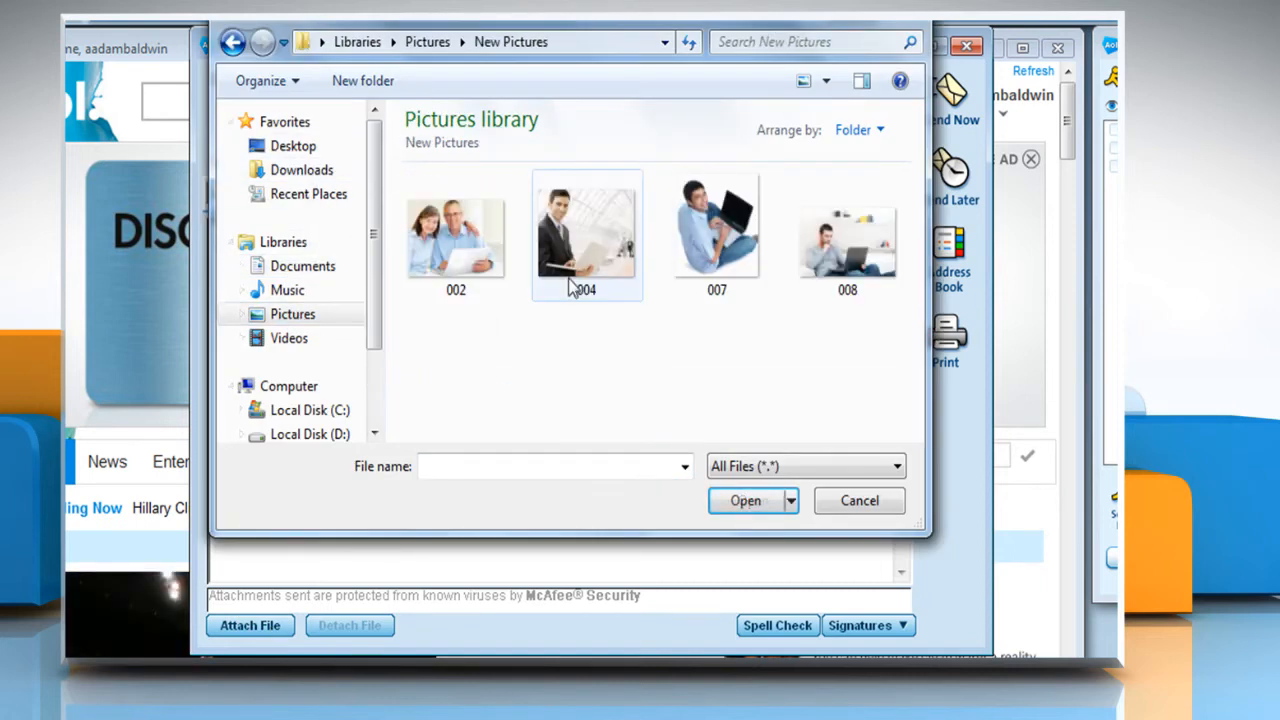
left_click(456, 236)
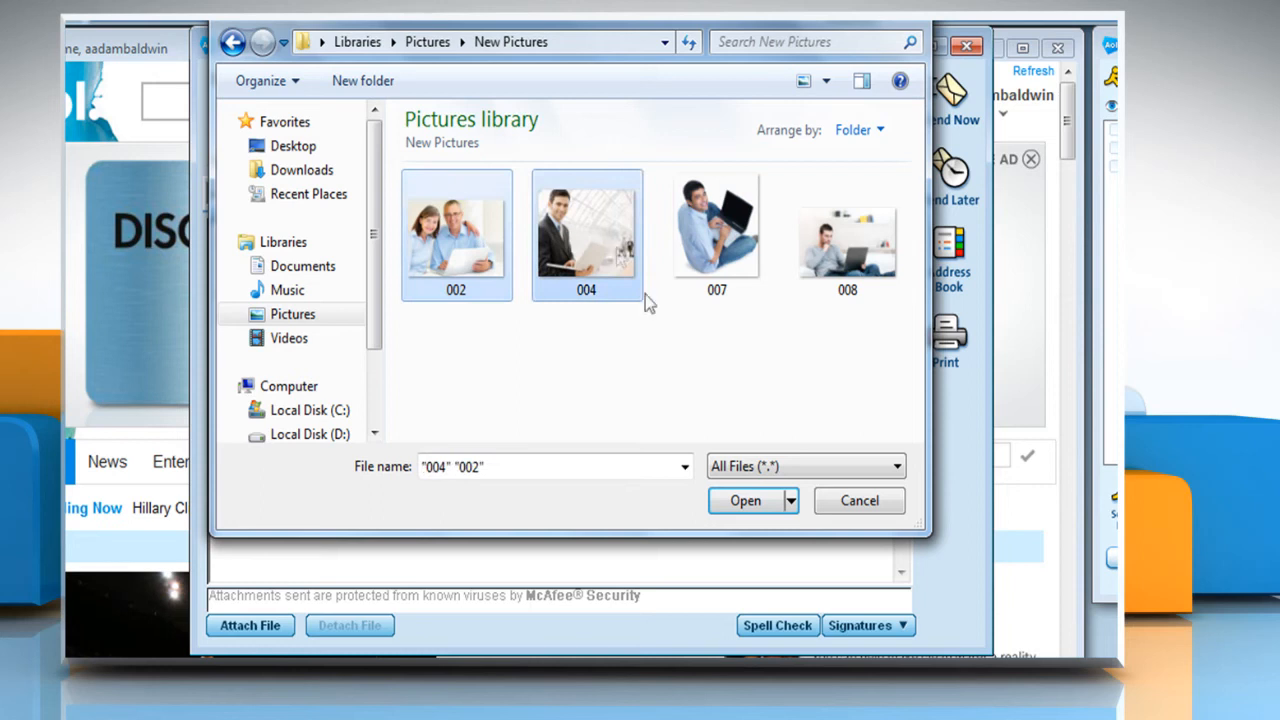
left_click(744, 500)
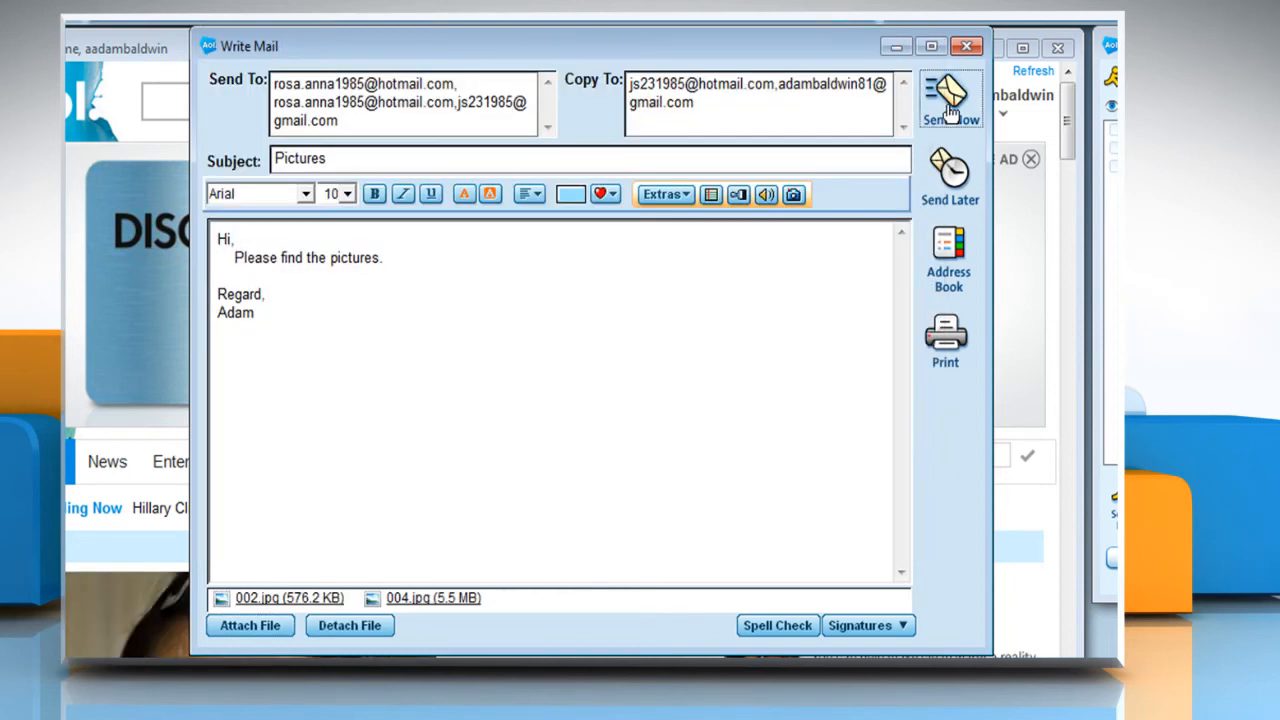
Send the email and dismiss the File transfer complete confirmation
left_click(948, 100)
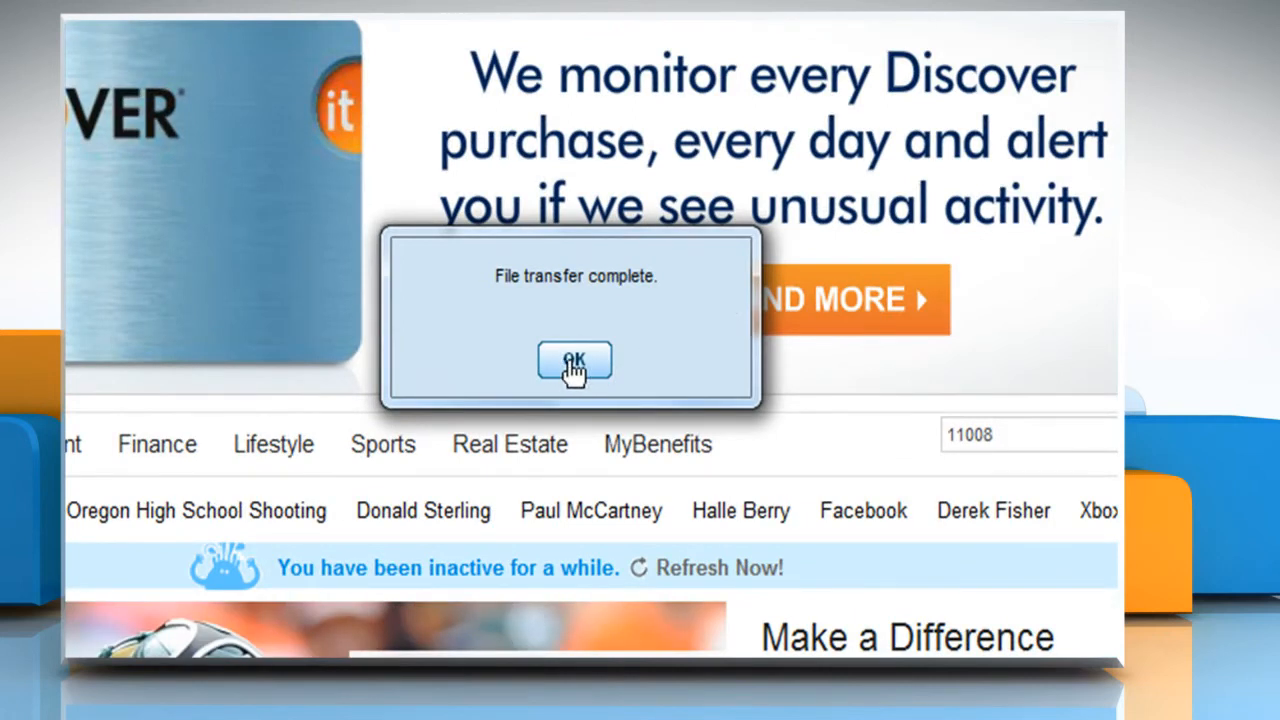
left_click(574, 360)
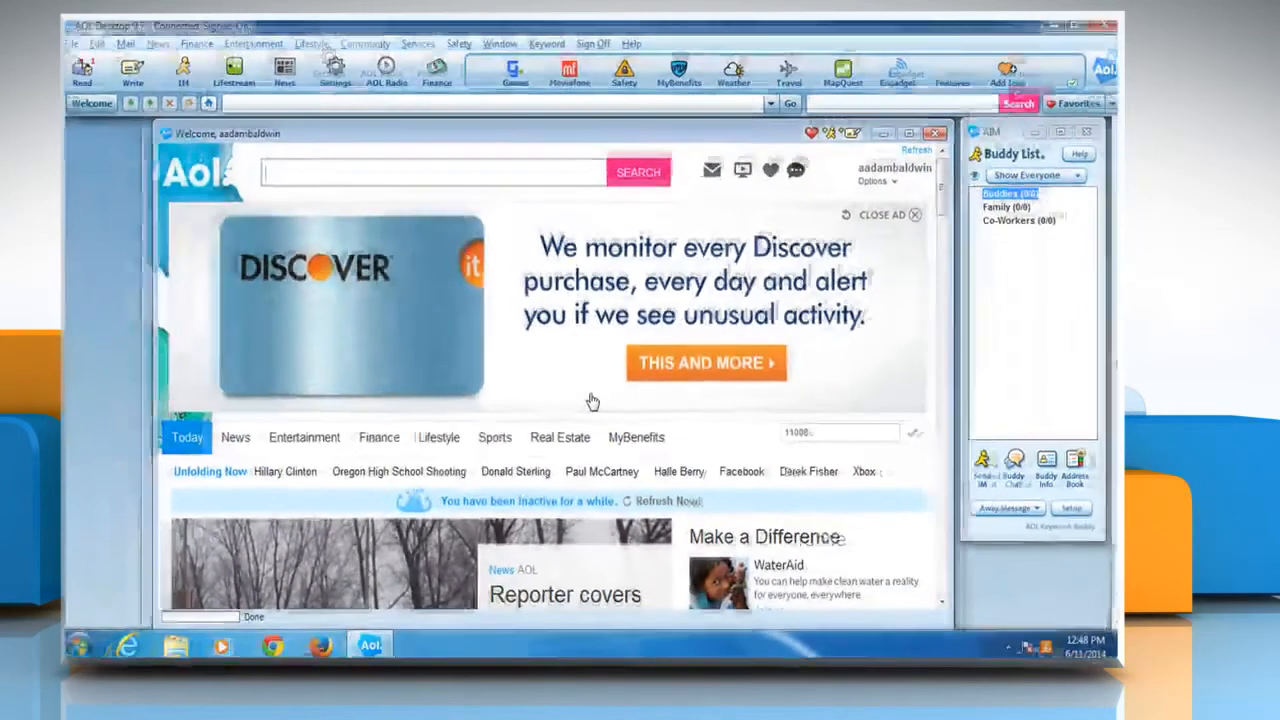